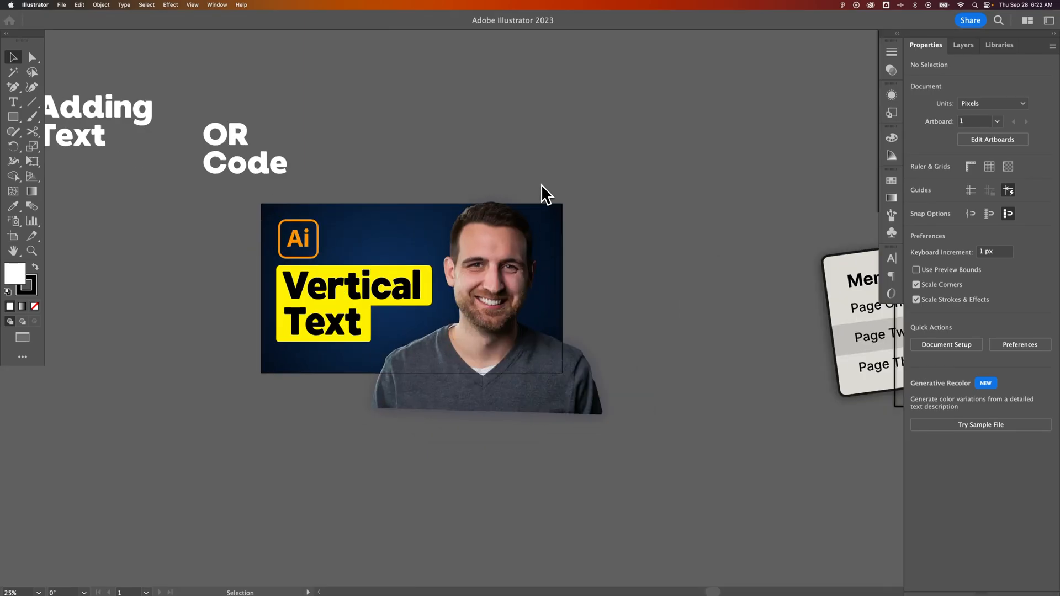
pyautogui.moveTo(628, 184)
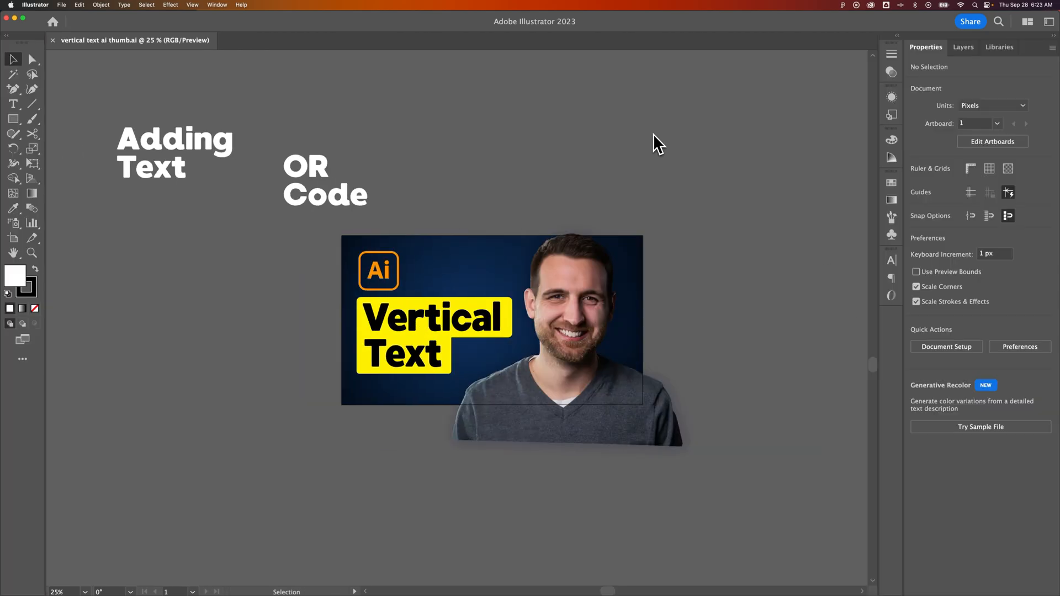
pyautogui.moveTo(649, 144)
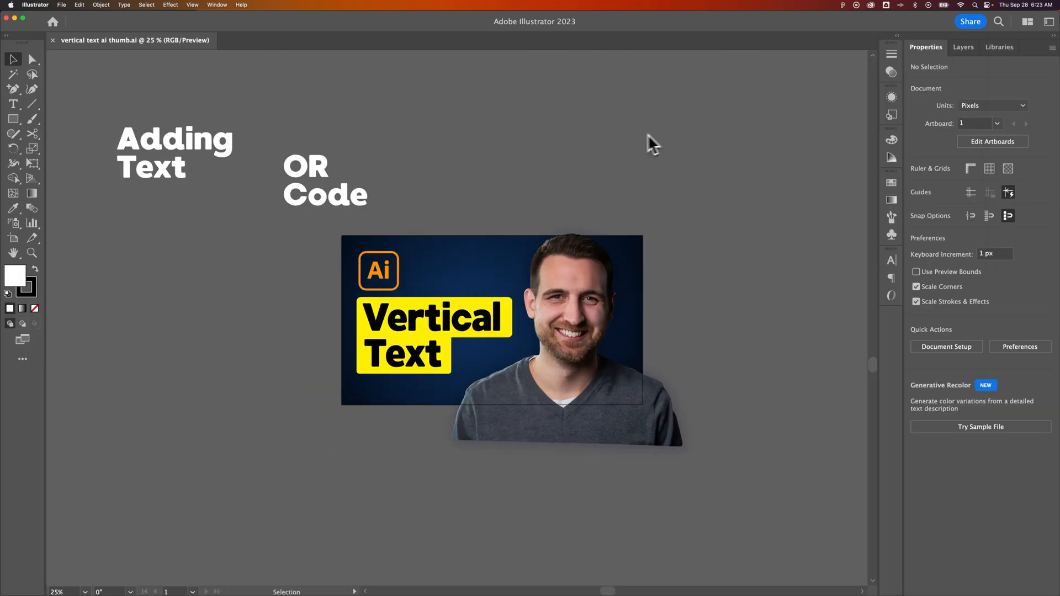
pyautogui.moveTo(22, 339)
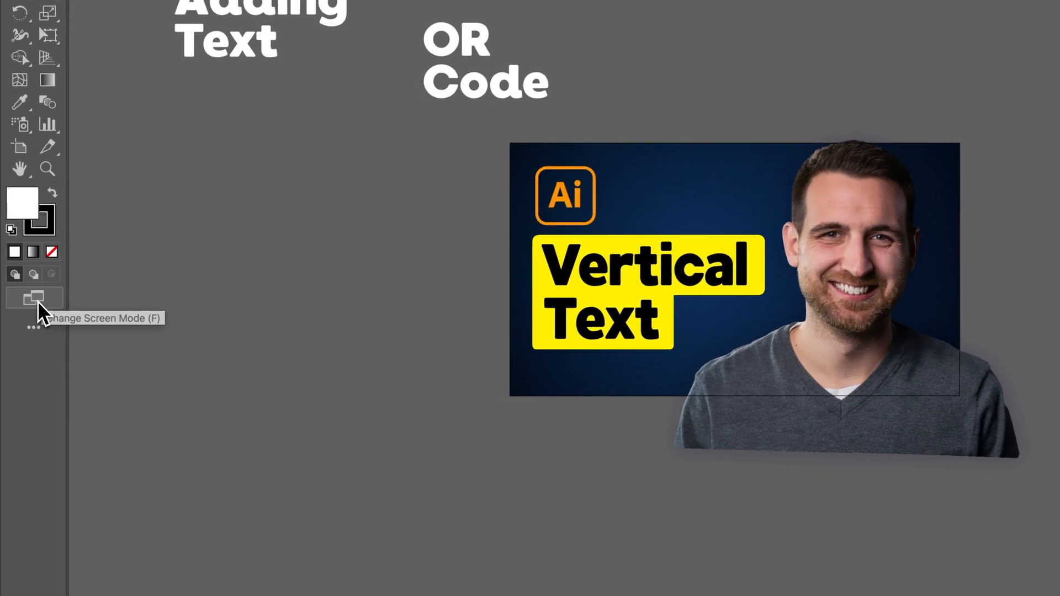
# - Bring up the screen mode choices from the Change Screen Mode button on the toolbar
pyautogui.click(34, 298)
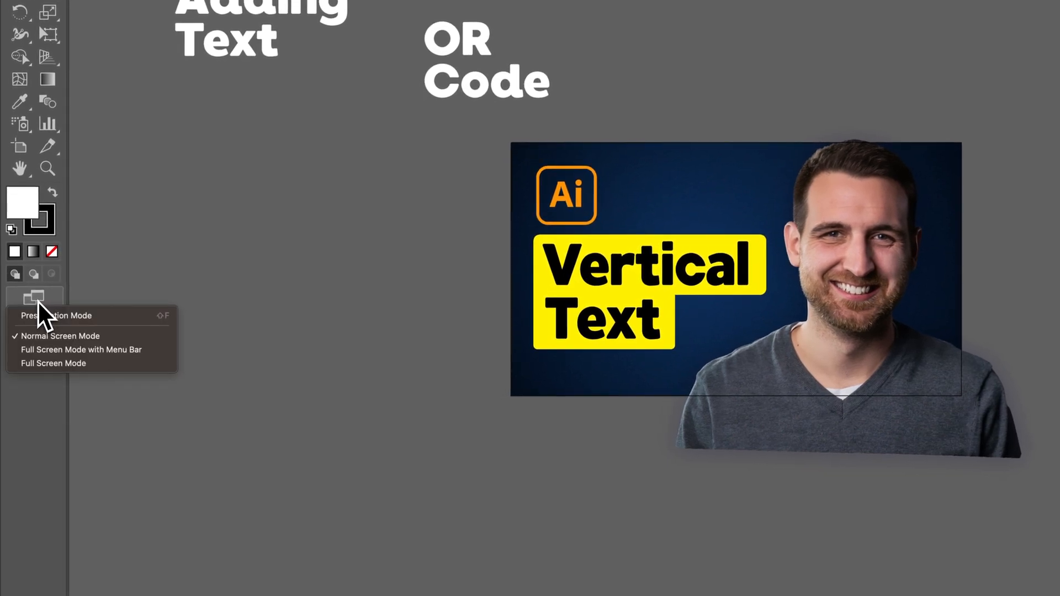
pyautogui.moveTo(62, 336)
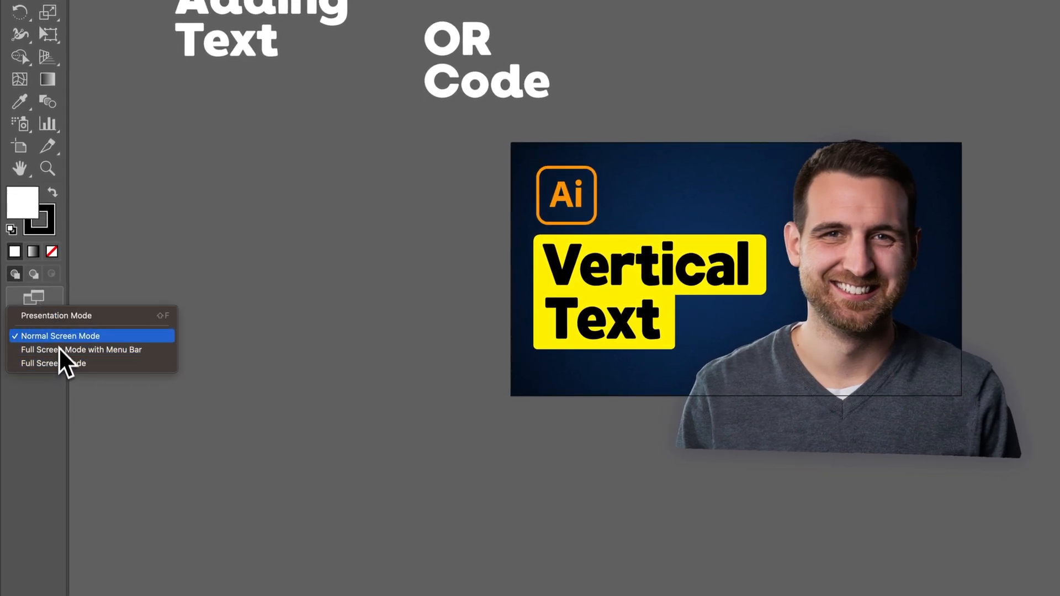
pyautogui.moveTo(74, 316)
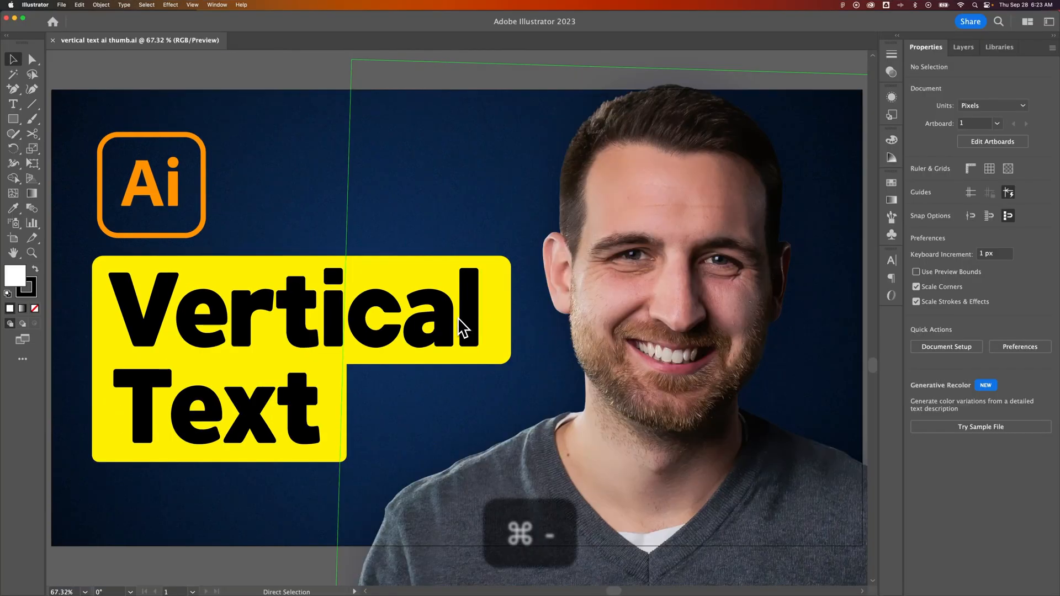
# - Zoom out from 67% to 33% so the whole Vertical Text thumbnail fits in view
pyautogui.press('cmd+minus')
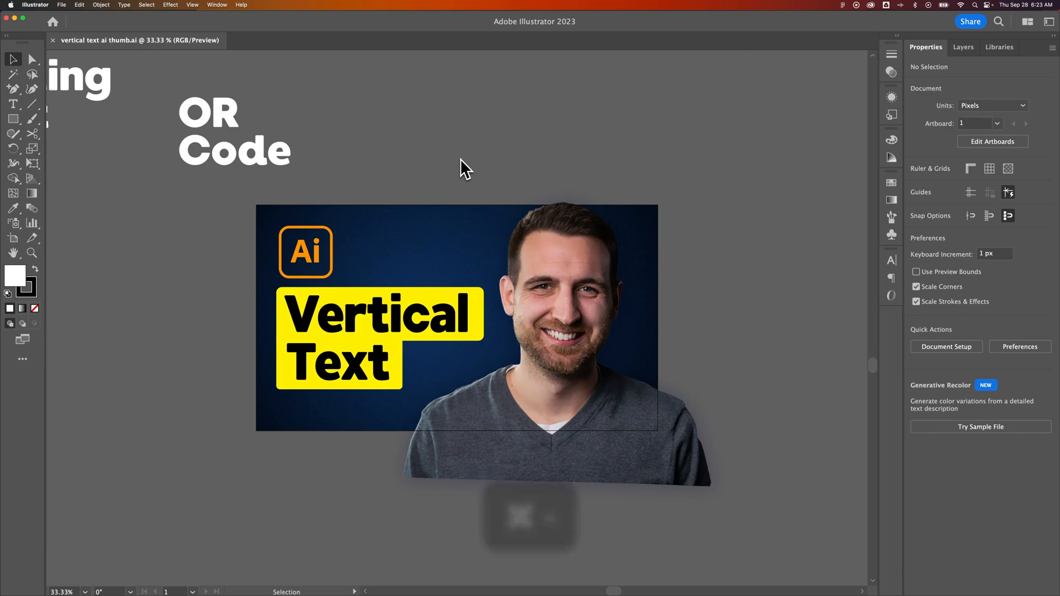